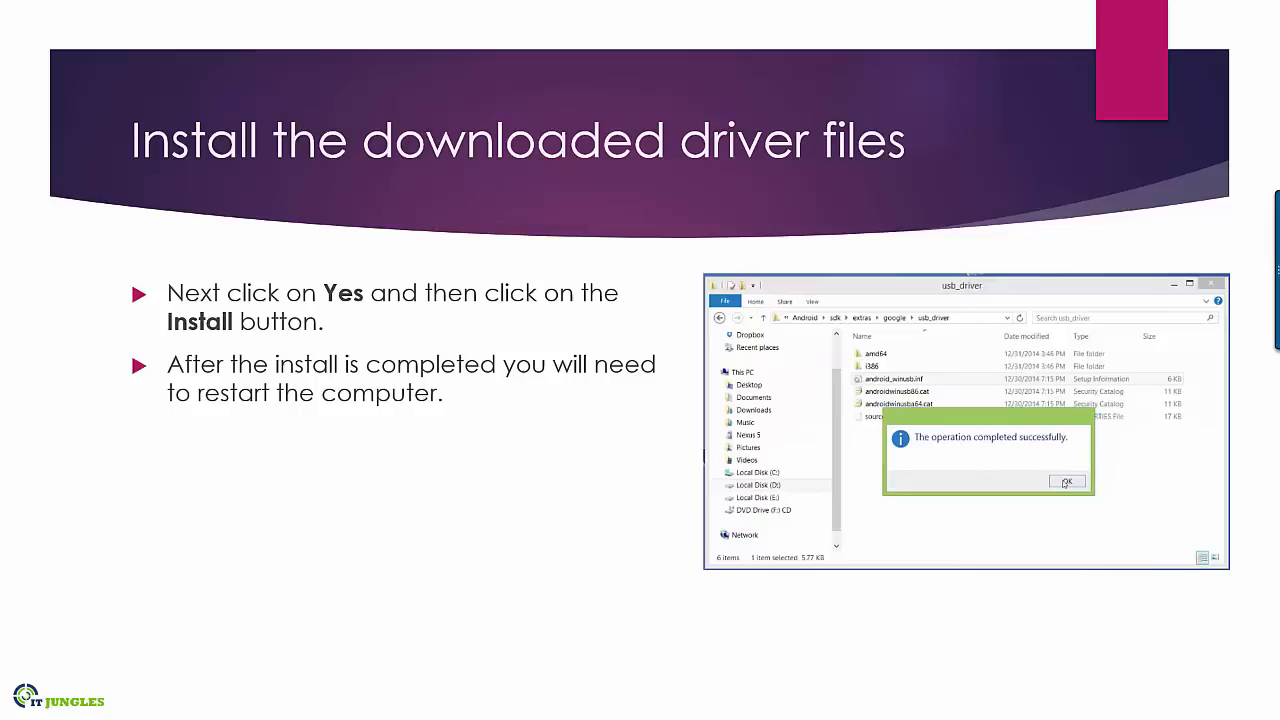
Advance to the 'Start Delvik Debug Monitor' slide
key("Right")
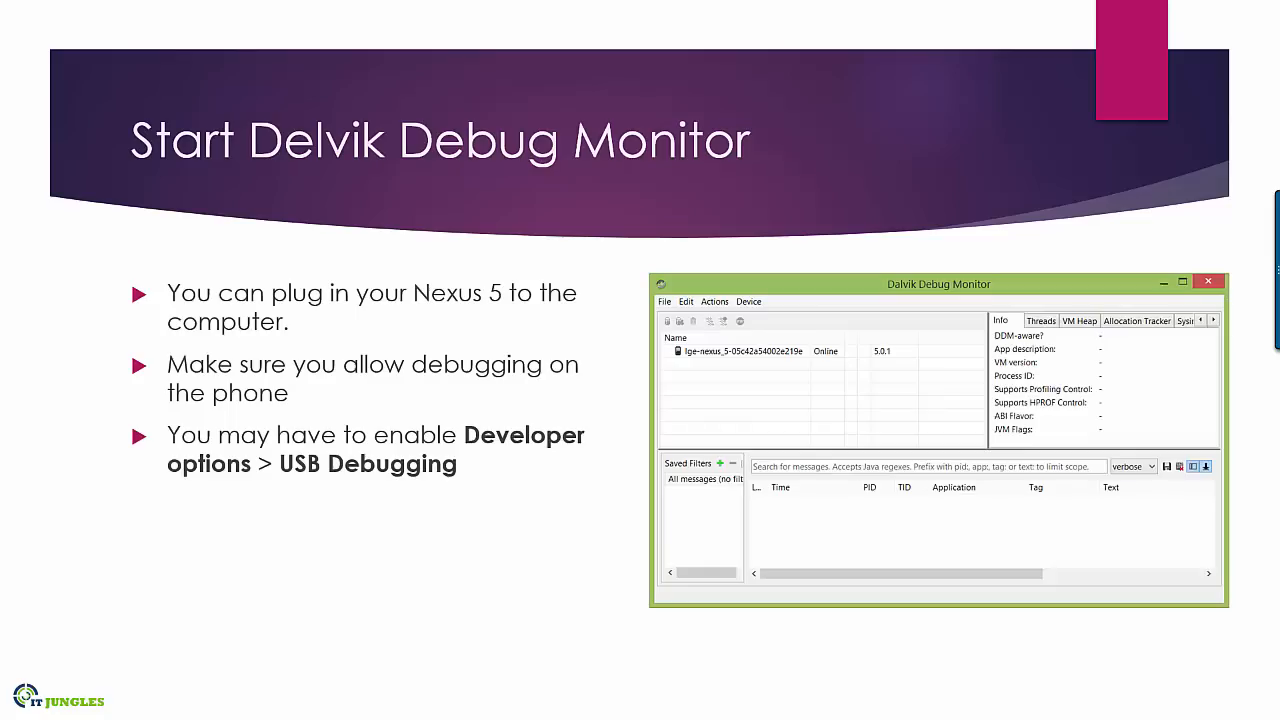